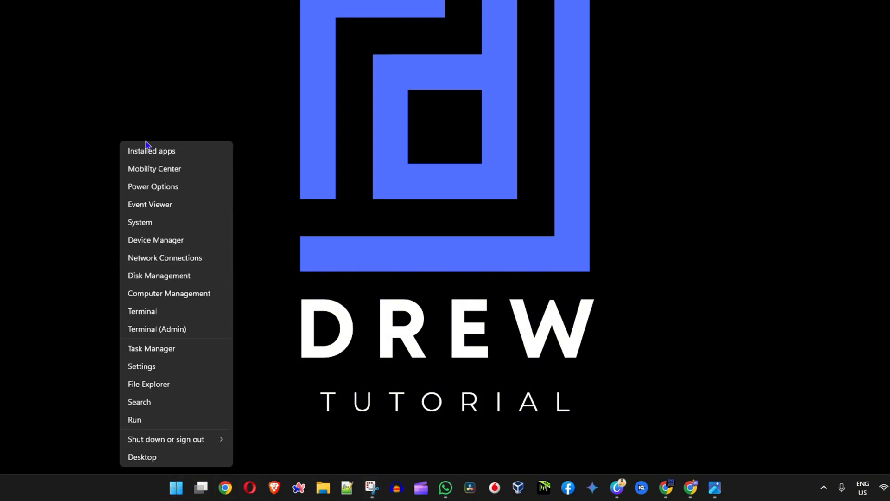
# Step: Open the Installed apps page in Settings from the Start quick-link menu
pyautogui.click(141, 365)
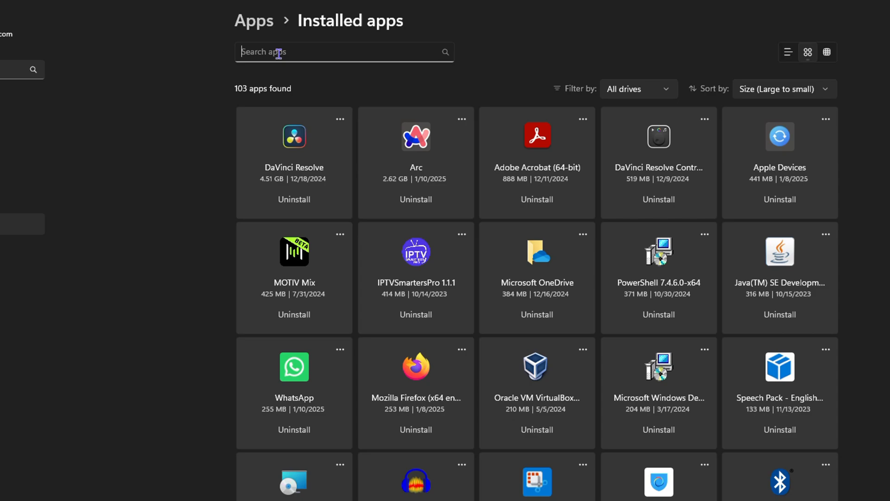
# Step: Search the installed apps for 'office', narrowing the list to Microsoft Office LTSC
pyautogui.write('office')
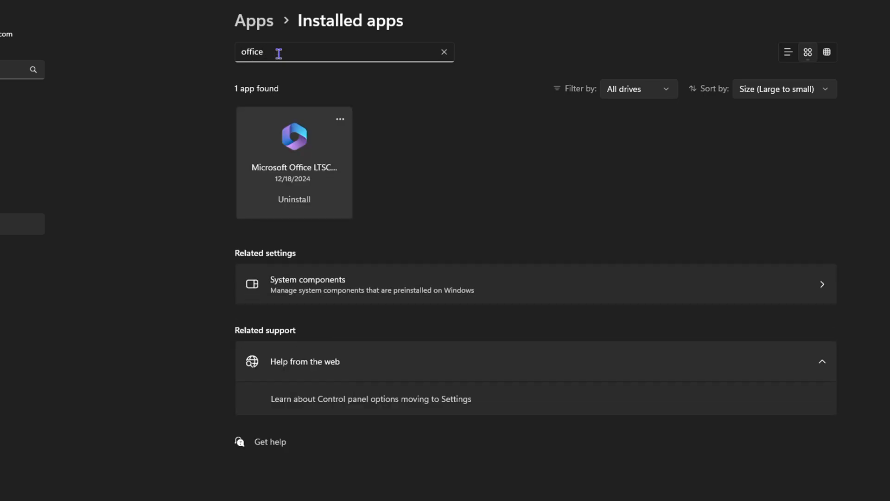
pyautogui.moveTo(289, 134)
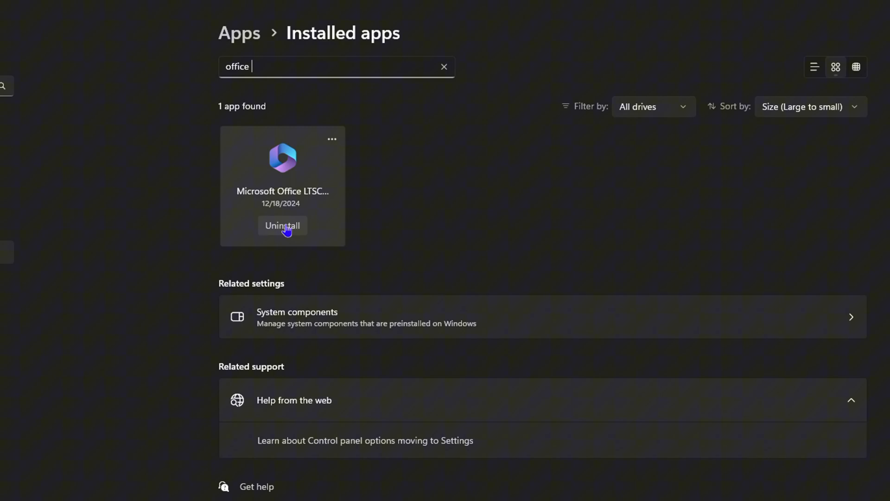
# Step: Start uninstalling Microsoft Office and confirm removal in the Settings flyout
pyautogui.click(282, 225)
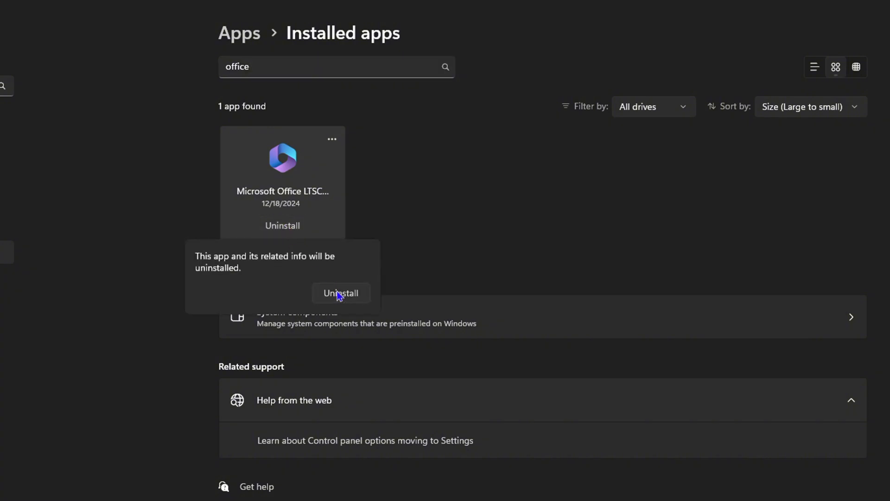
pyautogui.click(341, 293)
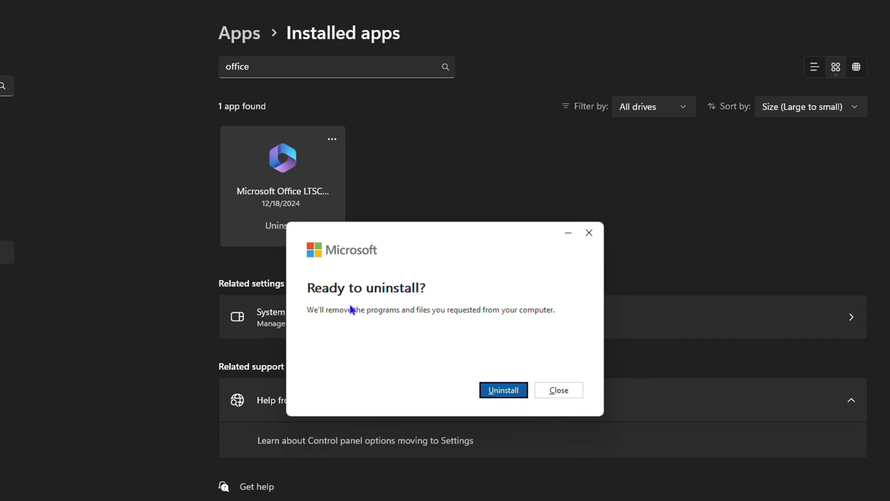
pyautogui.moveTo(549, 390)
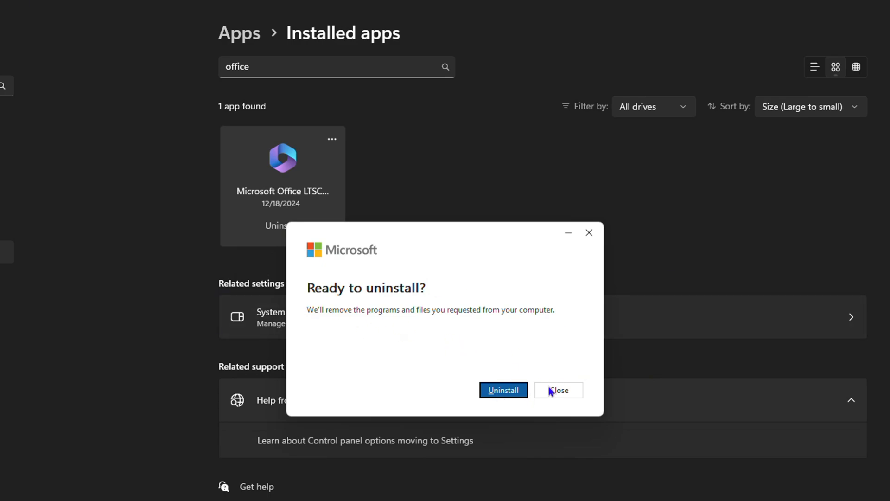
# Step: Confirm Uninstall in Office's 'Ready to uninstall?' prompt so removal begins
pyautogui.click(503, 390)
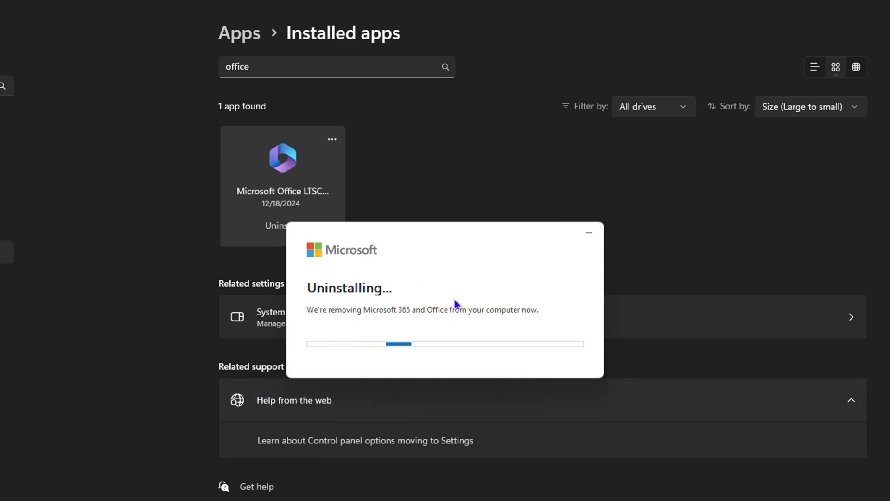
pyautogui.moveTo(549, 249)
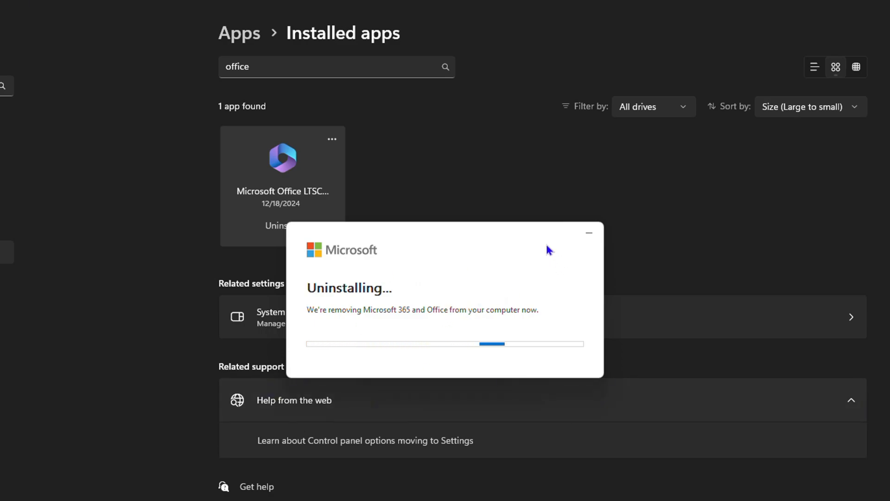
pyautogui.moveTo(476, 327)
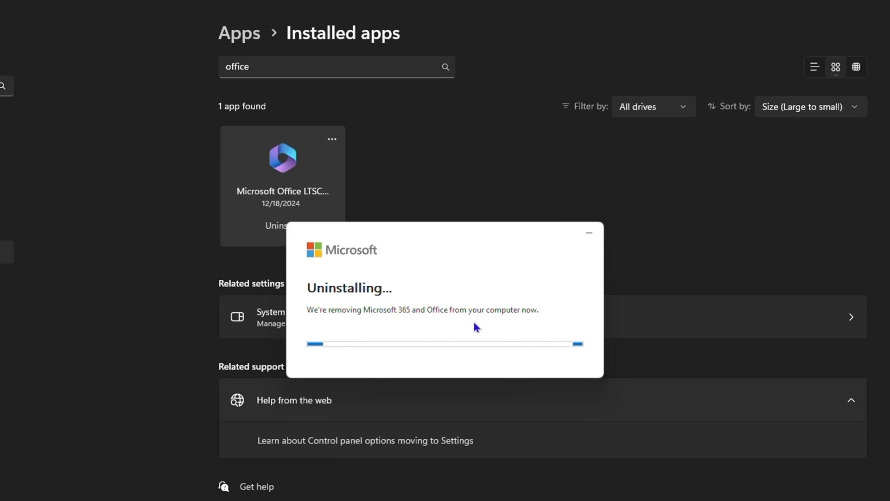
pyautogui.moveTo(393, 315)
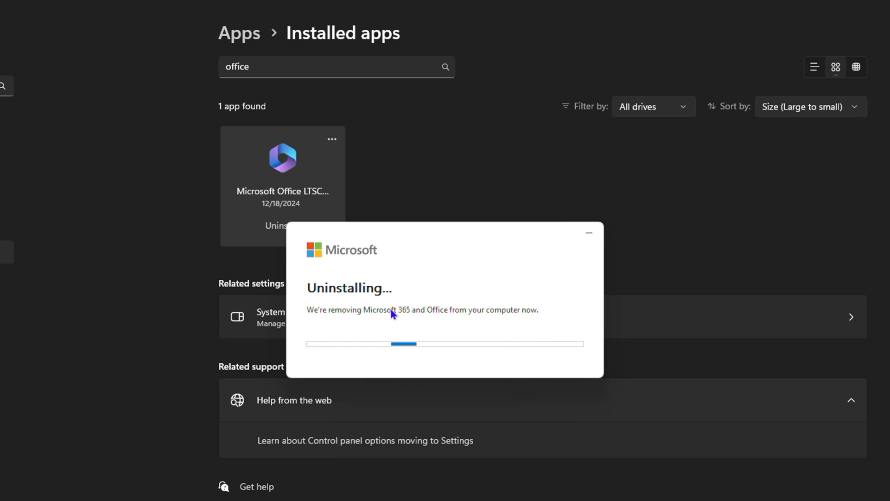
pyautogui.moveTo(460, 305)
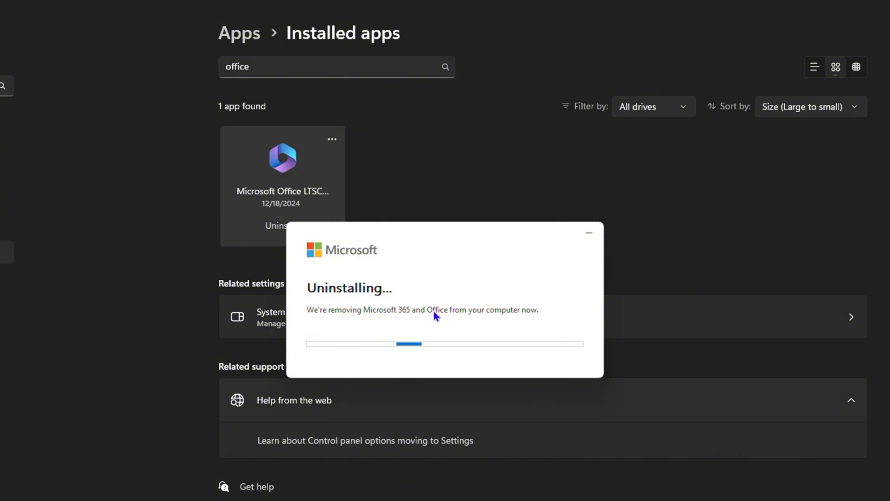
pyautogui.moveTo(400, 289)
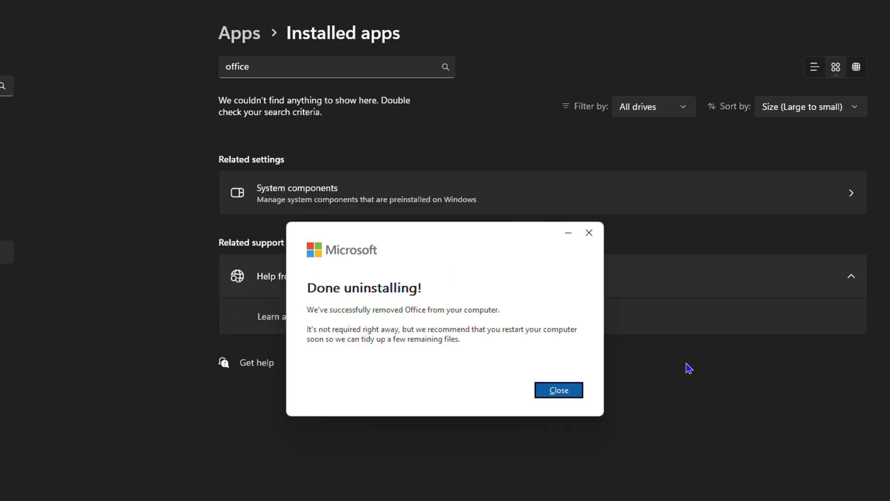
pyautogui.moveTo(363, 406)
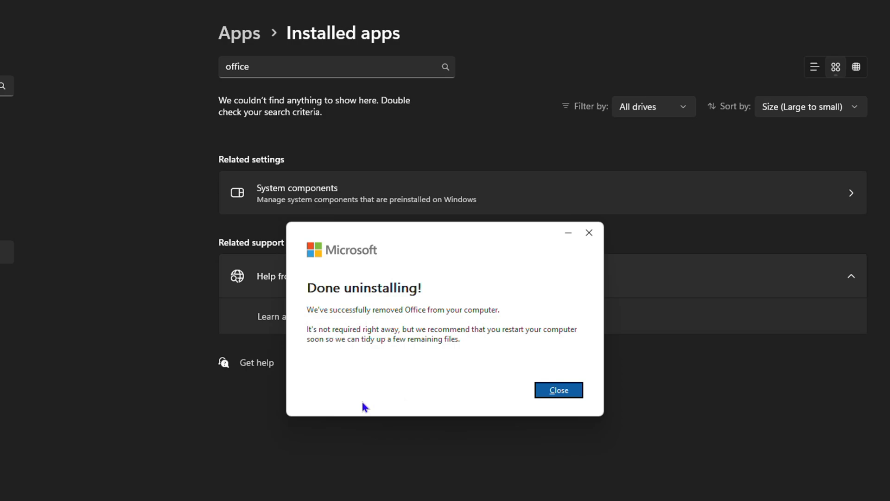
pyautogui.moveTo(430, 377)
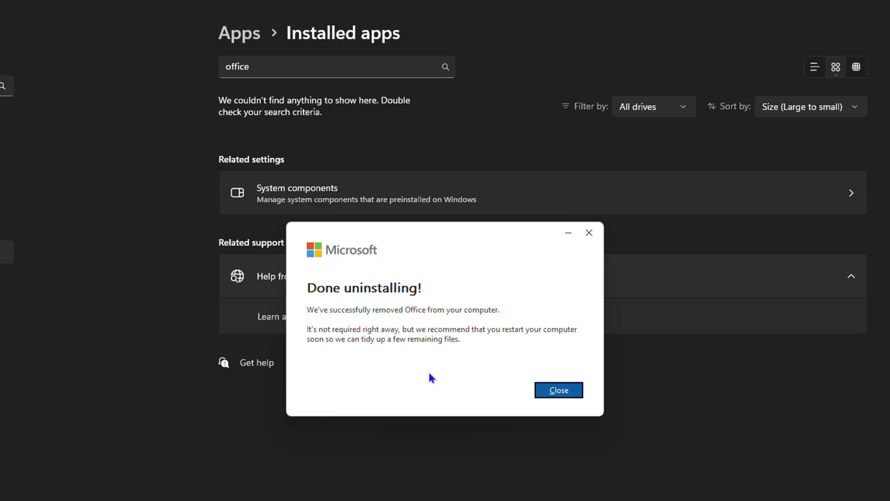
# Step: Dismiss the 'Done uninstalling' notice, leaving the 'office' search with no installed apps
pyautogui.scroll(3)
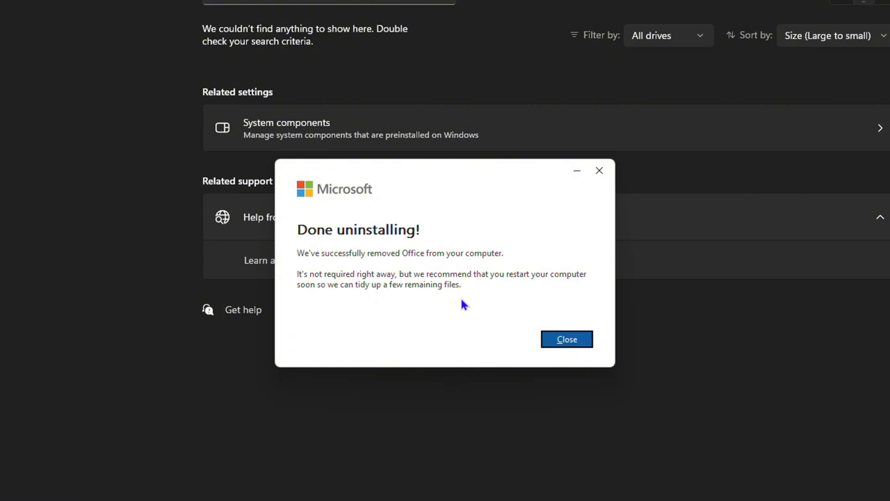
pyautogui.moveTo(469, 305)
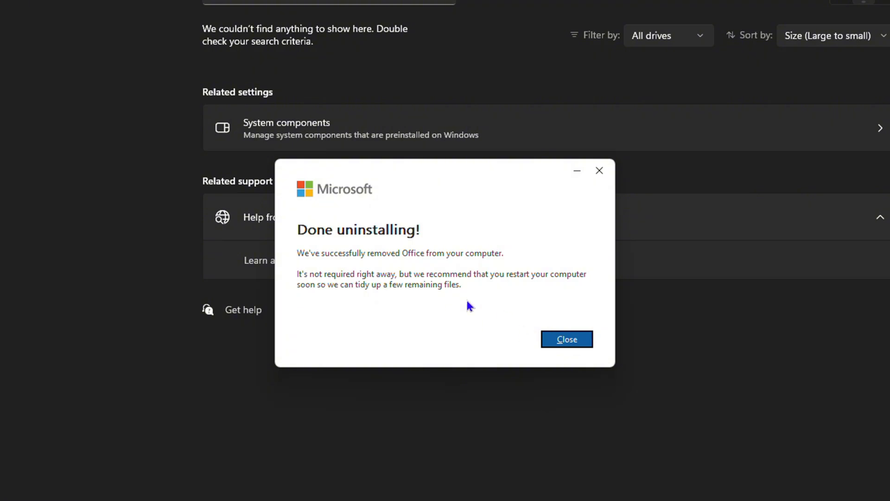
pyautogui.moveTo(591, 308)
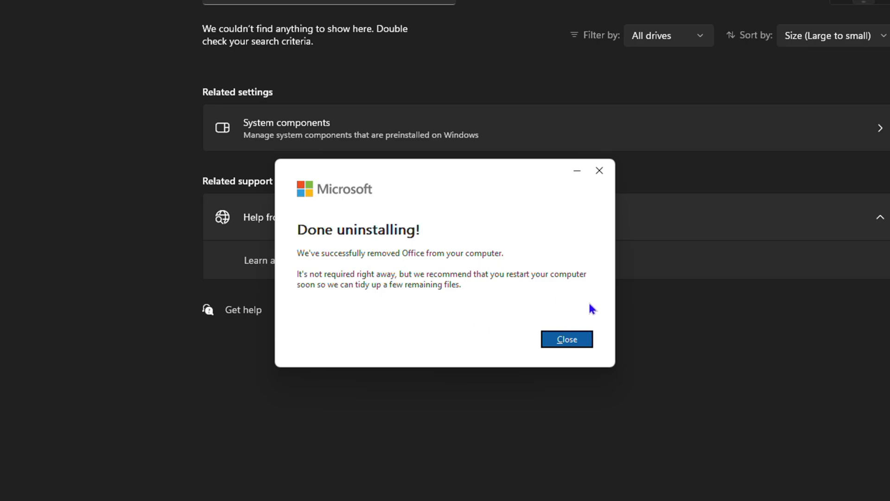
pyautogui.moveTo(512, 307)
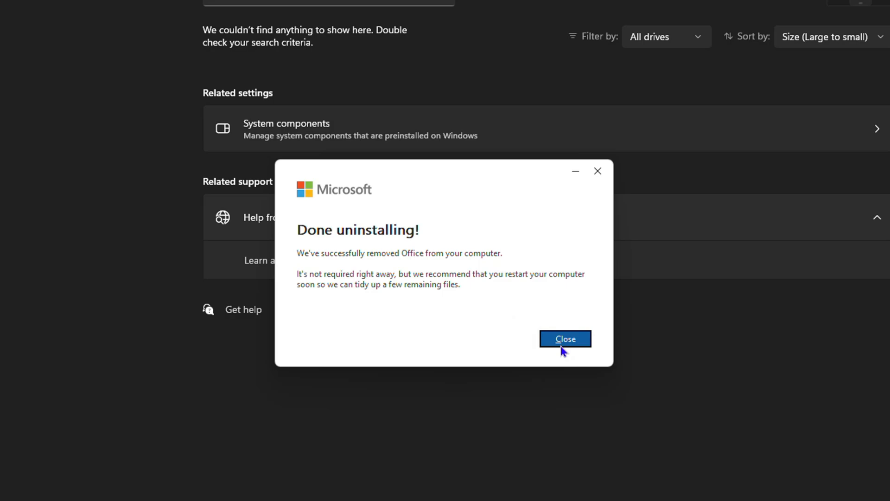
pyautogui.click(564, 339)
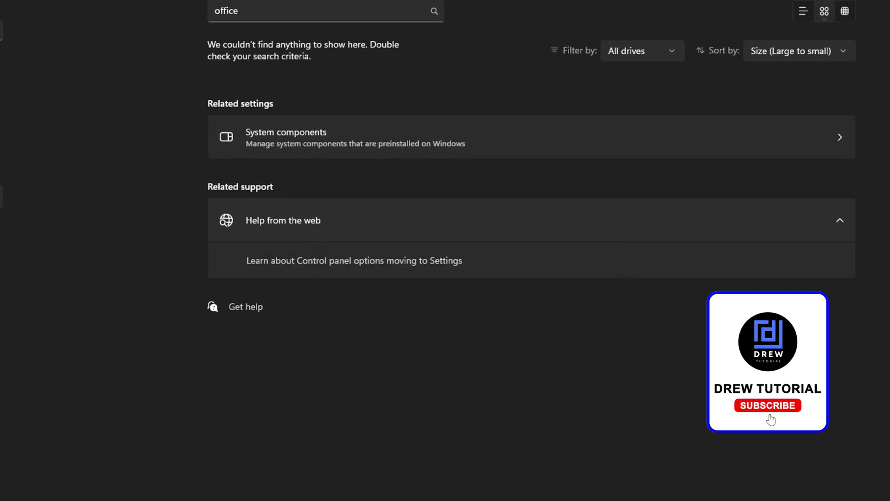
pyautogui.click(768, 405)
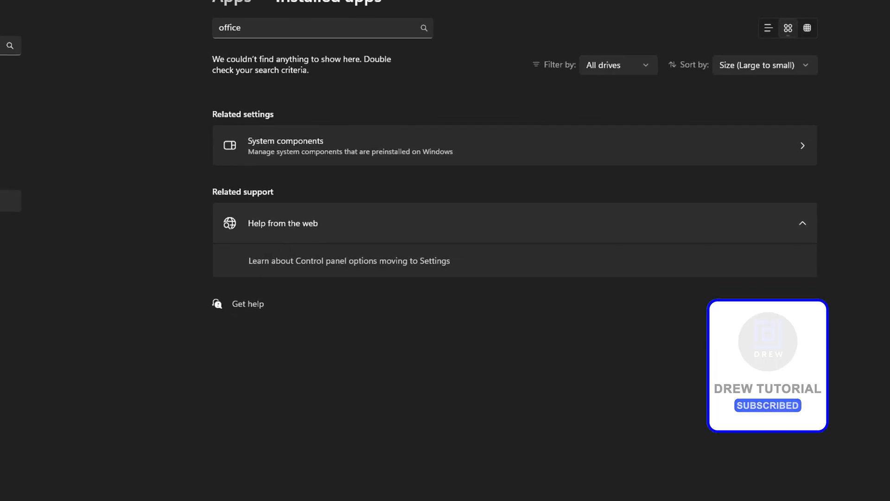